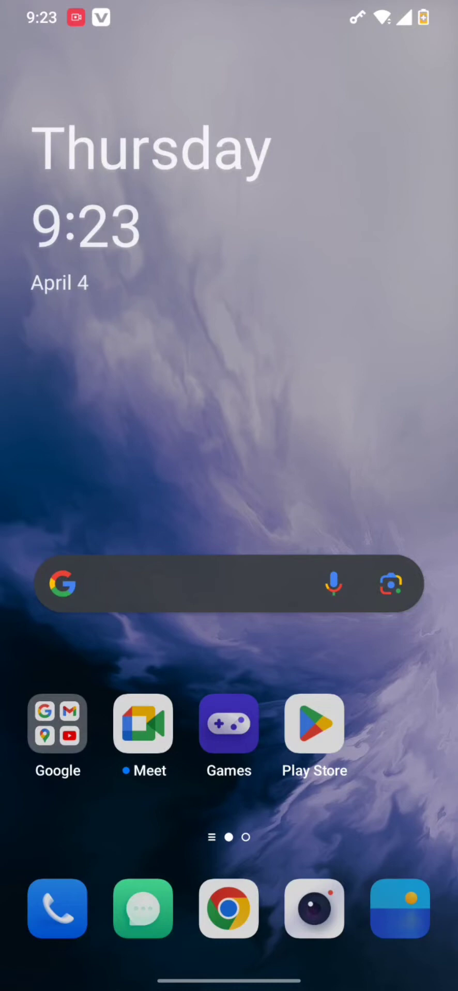
# Launch Google Play Store from the Android home screen
pyautogui.click(313, 724)
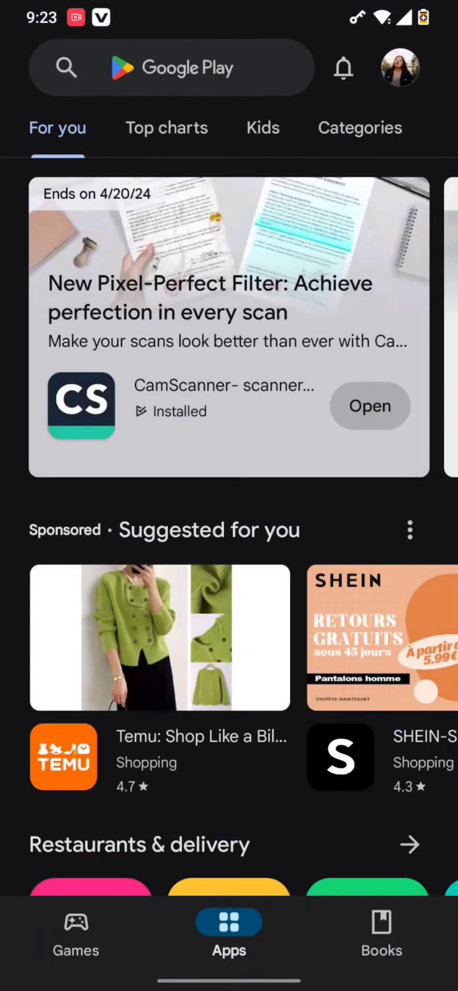
# Choose Add another account from the Play Store profile menu's account switcher
pyautogui.click(171, 67)
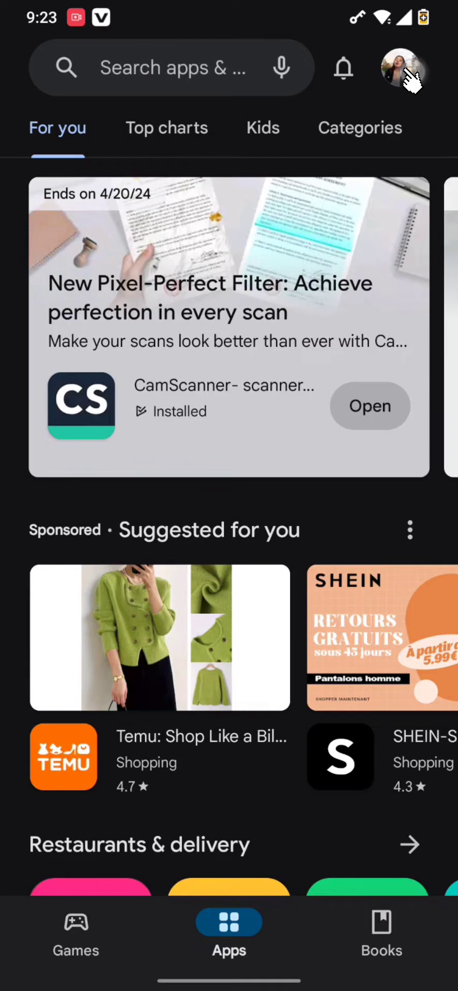
pyautogui.click(400, 67)
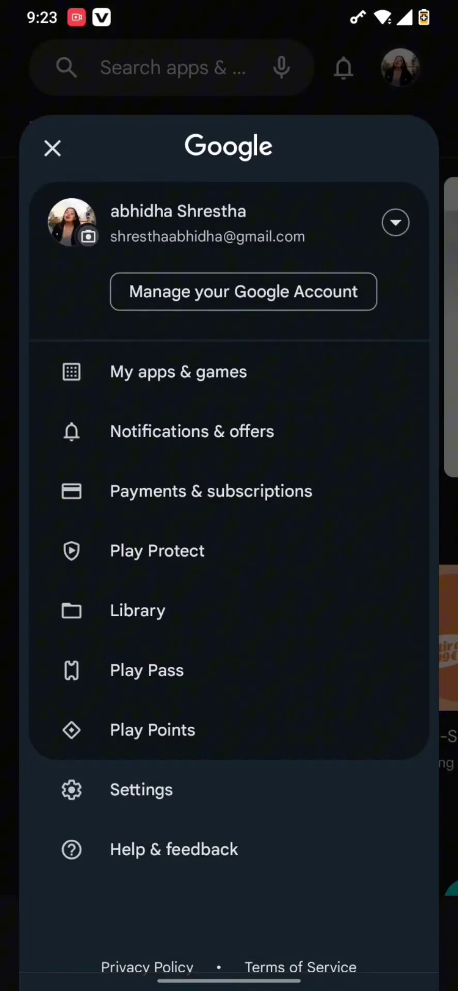
pyautogui.click(395, 222)
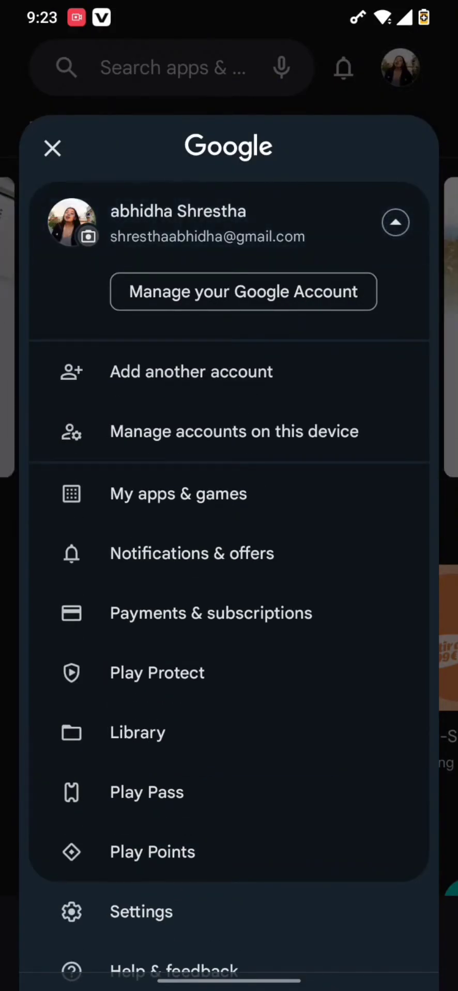
pyautogui.click(190, 372)
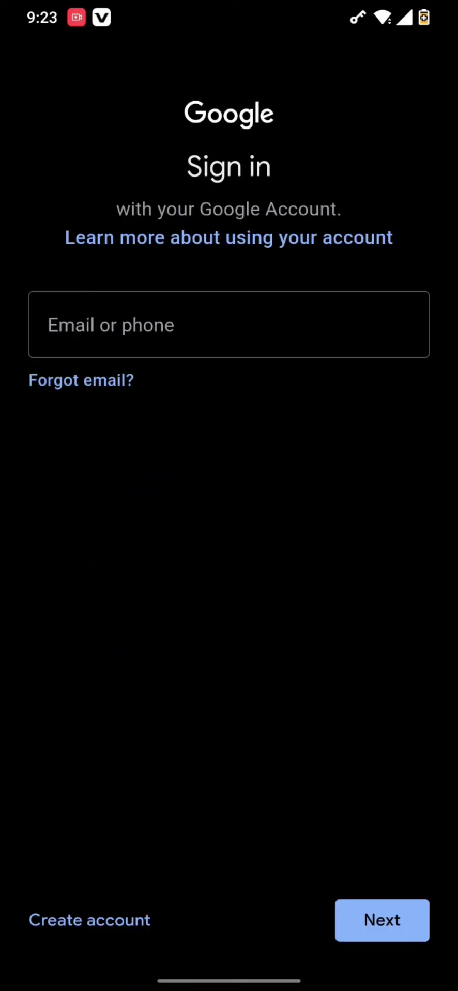
# Create a personal Google account, filling the first and last name from the keyboard suggestion
pyautogui.click(90, 920)
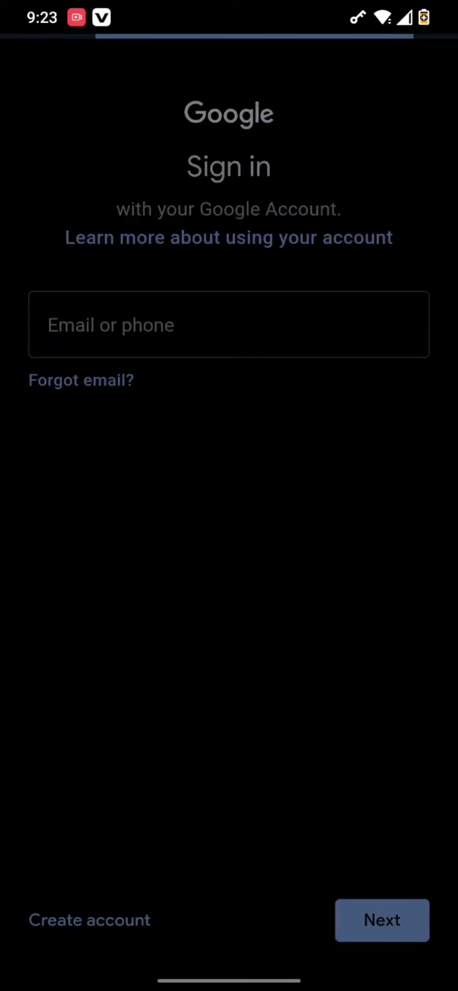
pyautogui.click(90, 920)
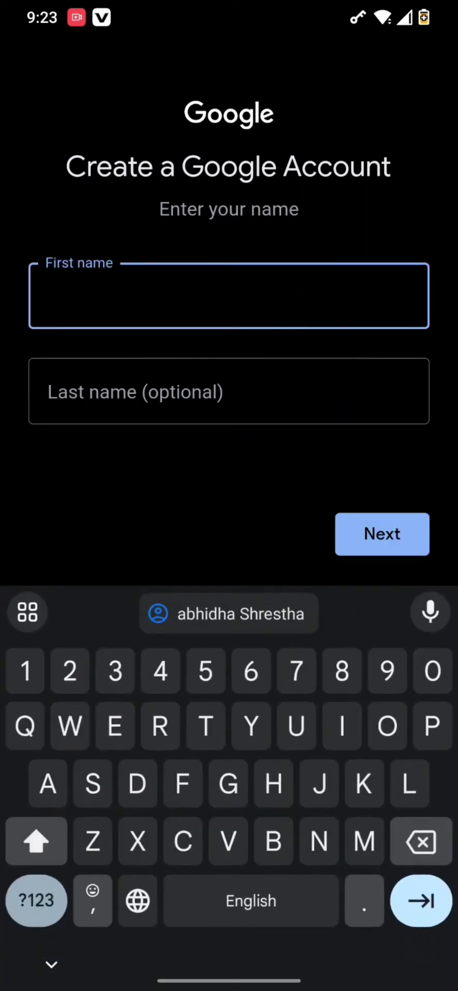
pyautogui.click(228, 613)
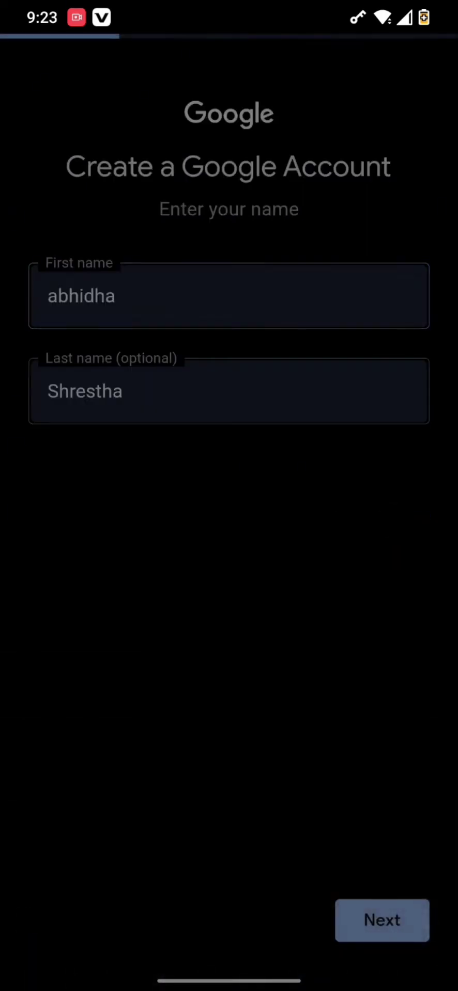
pyautogui.click(381, 921)
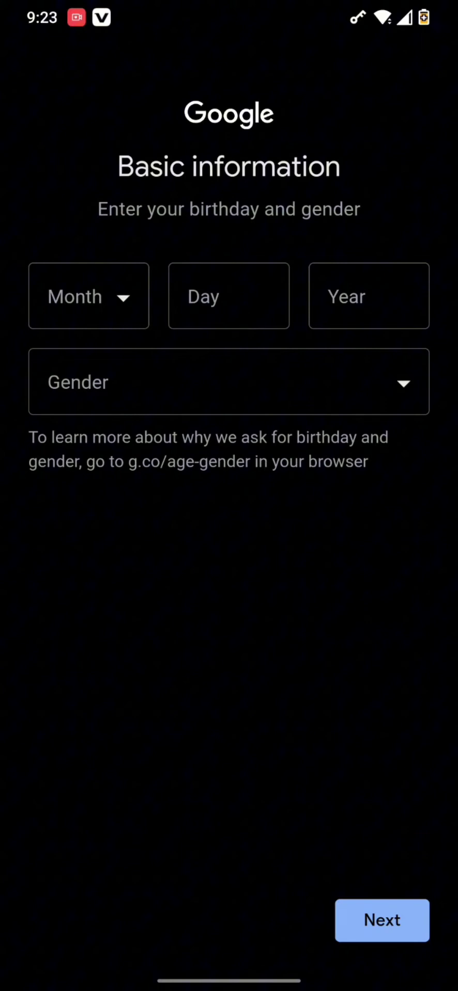
# Enter birthday April 12, 2000 and gender Female, then continue
pyautogui.click(89, 296)
pyautogui.write('1')
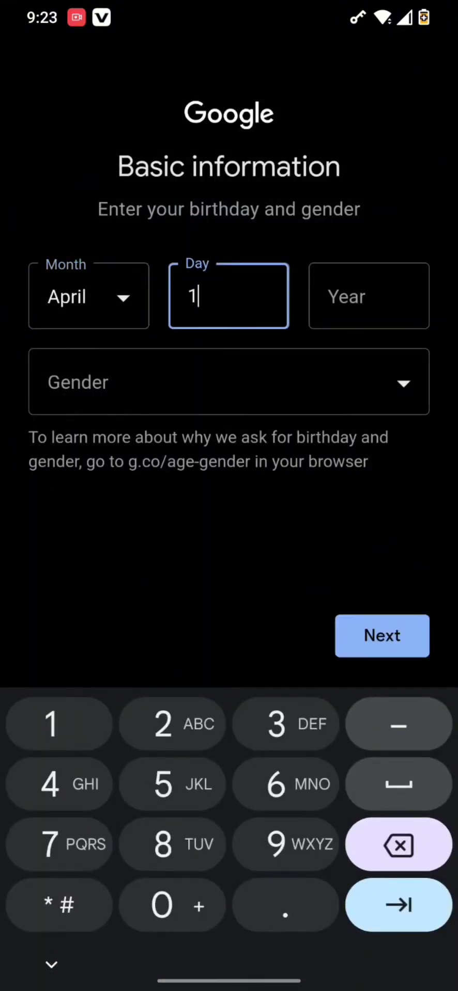
pyautogui.write('2')
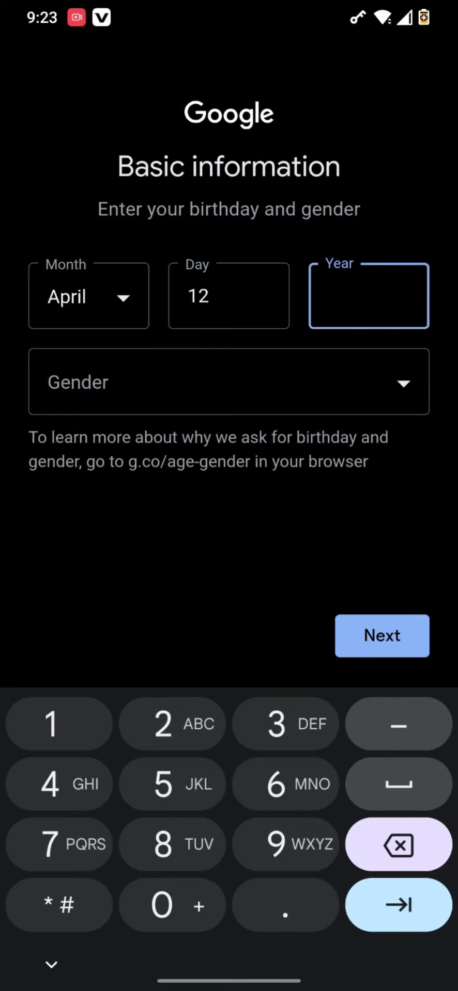
pyautogui.click(228, 381)
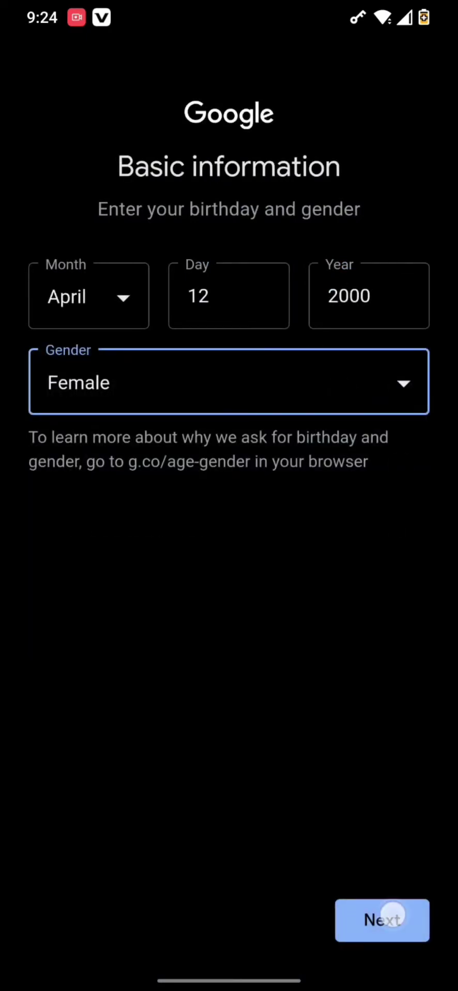
pyautogui.click(381, 920)
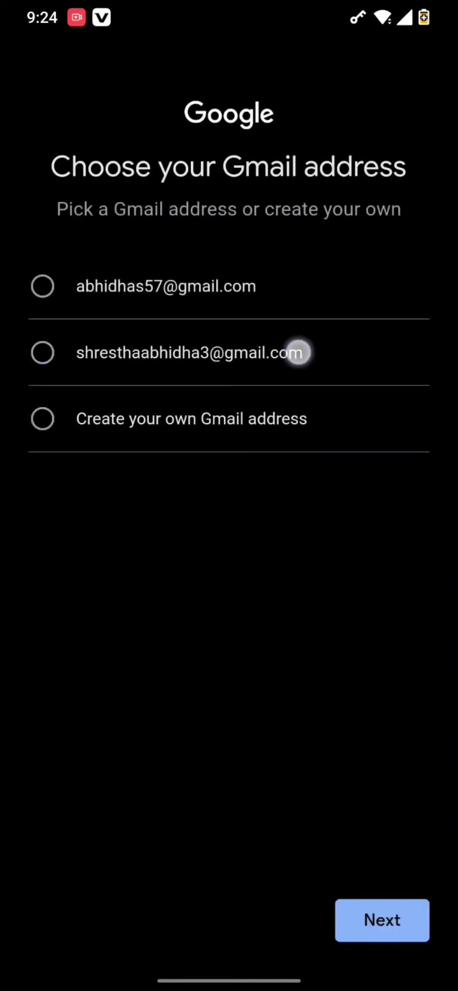
# Pick the second suggested Gmail address, set a password, and skip the phone number
pyautogui.click(43, 352)
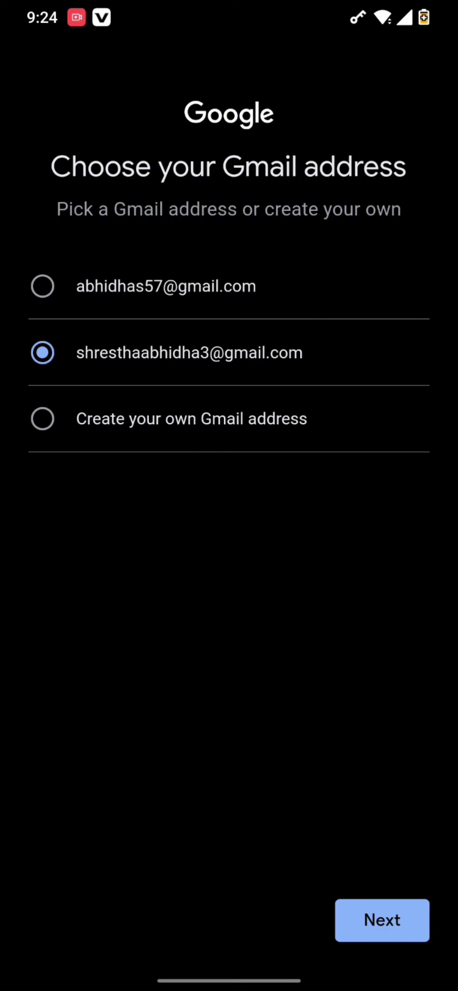
pyautogui.click(380, 920)
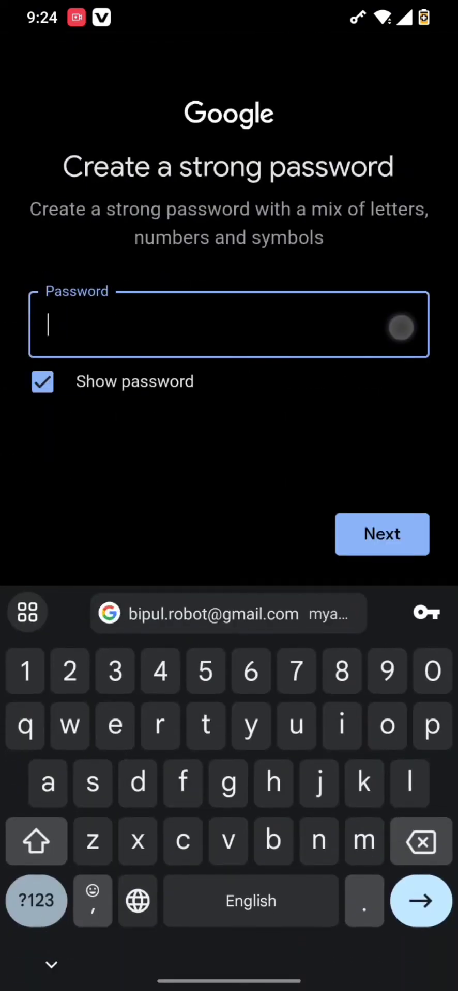
pyautogui.click(381, 534)
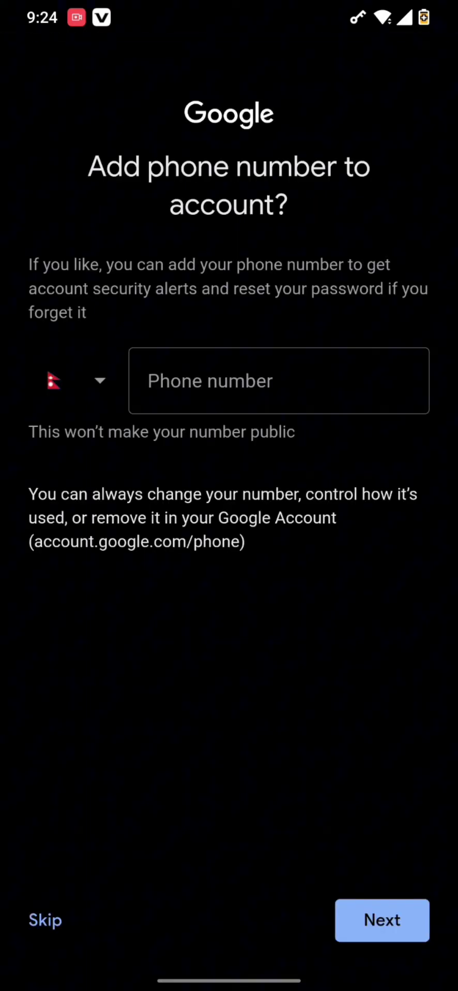
pyautogui.click(278, 380)
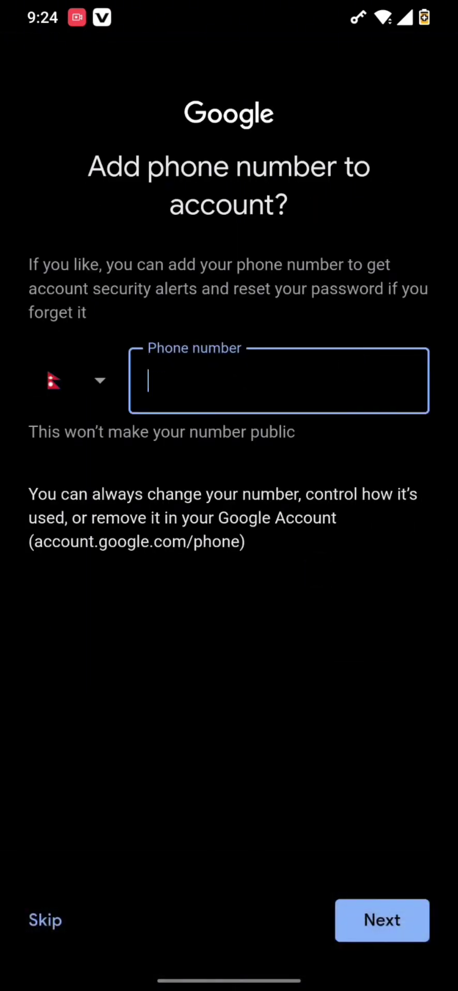
pyautogui.click(45, 920)
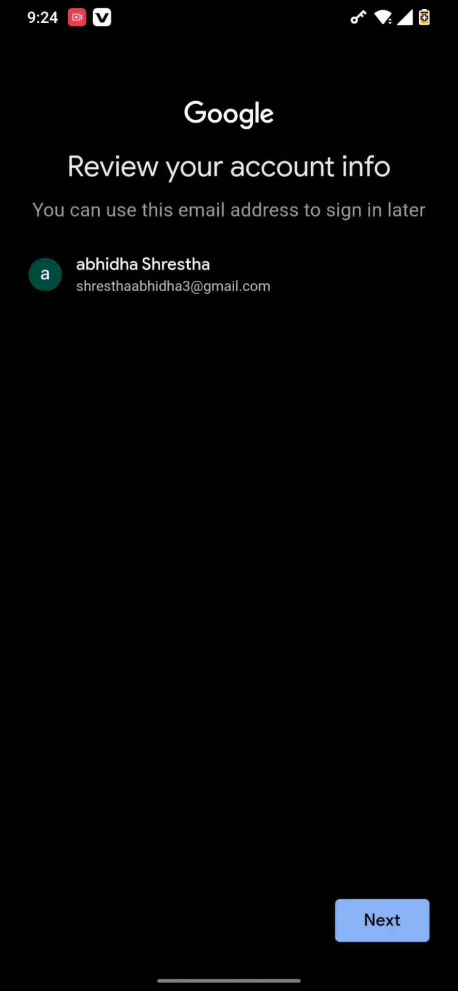
# Confirm the account review page and agree to Google's privacy terms
pyautogui.click(381, 921)
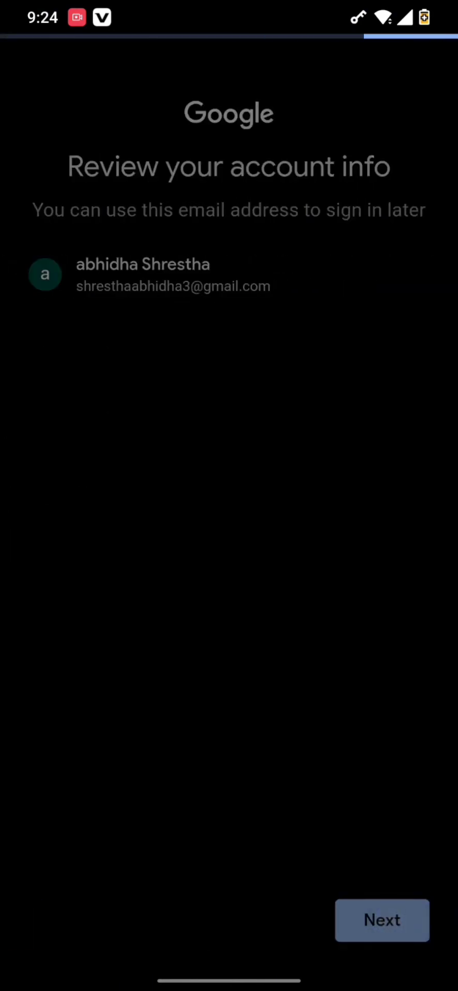
pyautogui.click(381, 921)
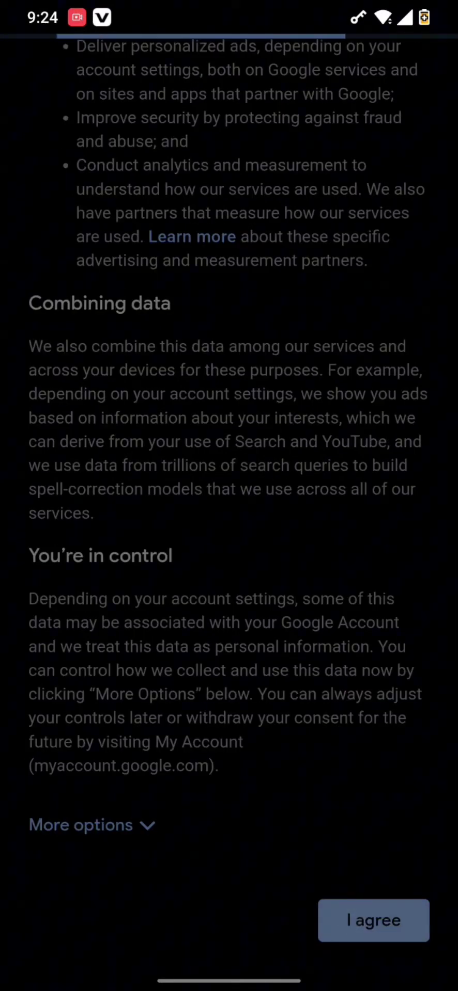
pyautogui.click(373, 921)
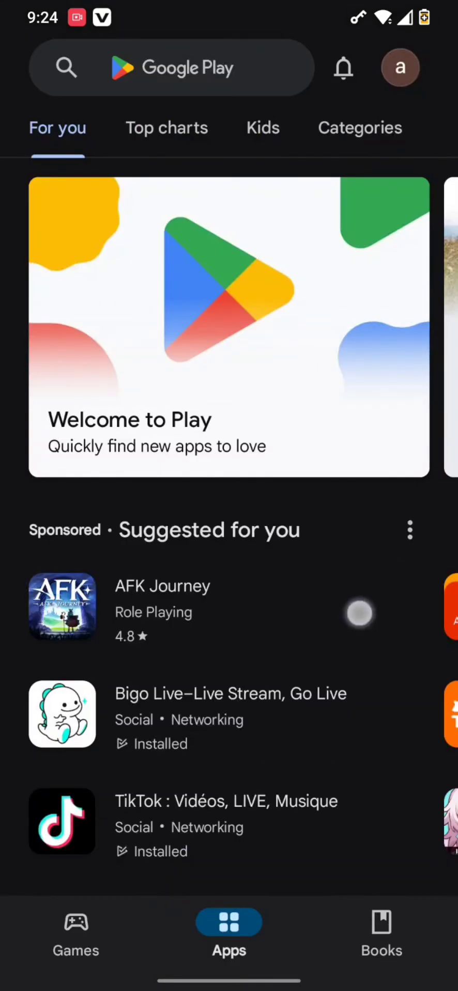
# Check the Play Store profile menu lists the newly created account as active
pyautogui.click(170, 68)
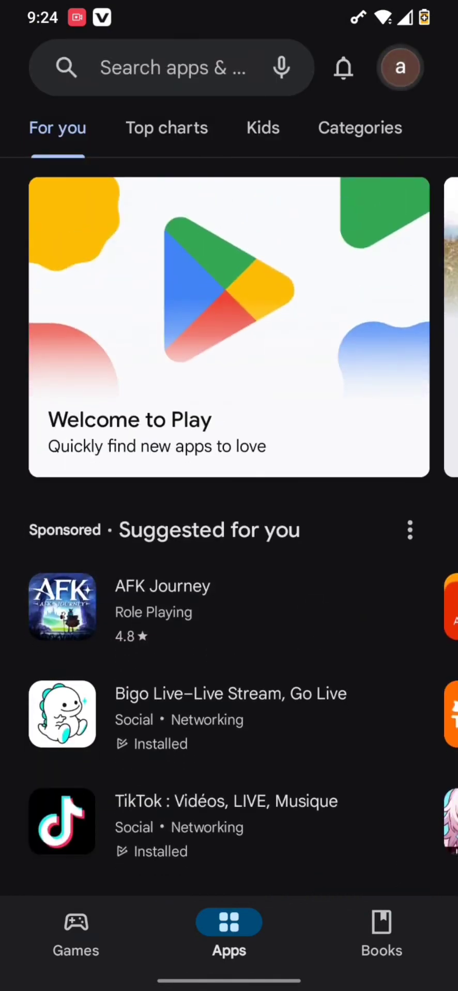
pyautogui.click(399, 67)
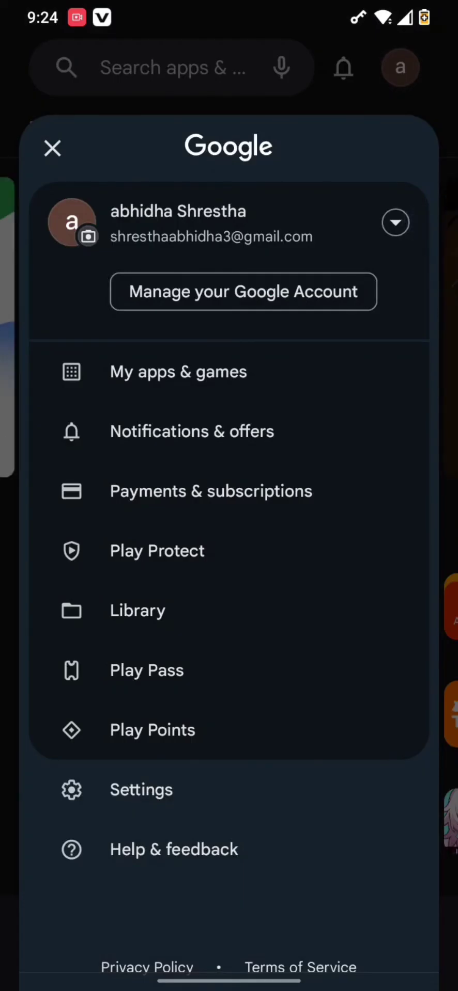
pyautogui.click(52, 149)
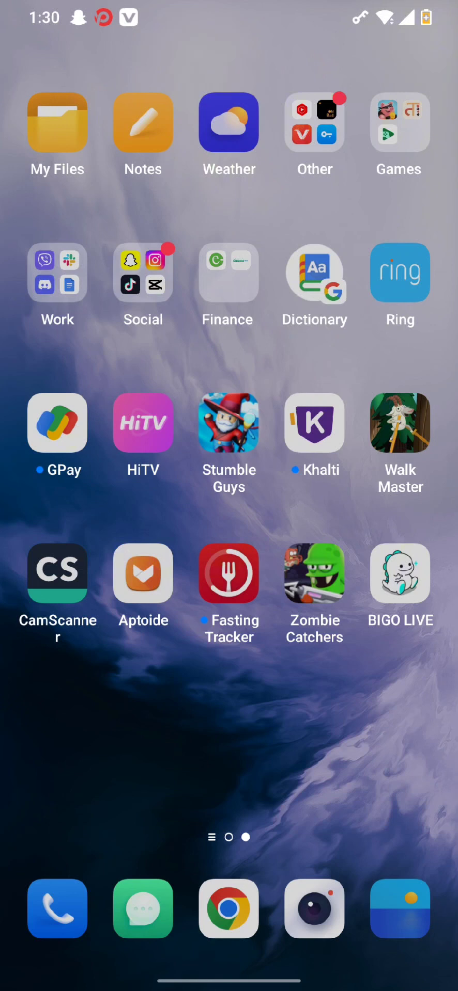